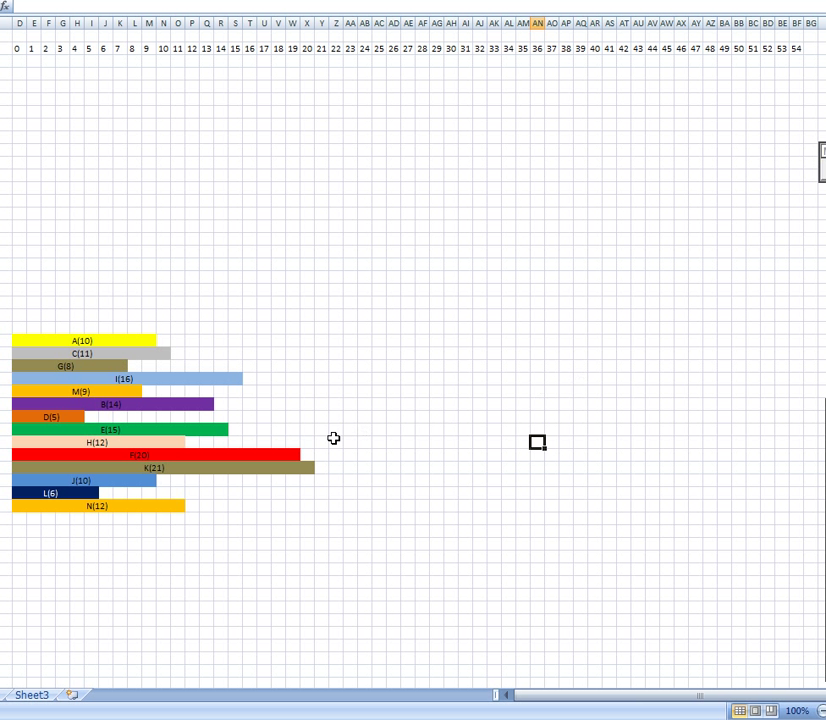
Step: Place A(10) and C(11) in row Z at days 0 and 10, then cut the G(8) bar
left_click(85, 341)
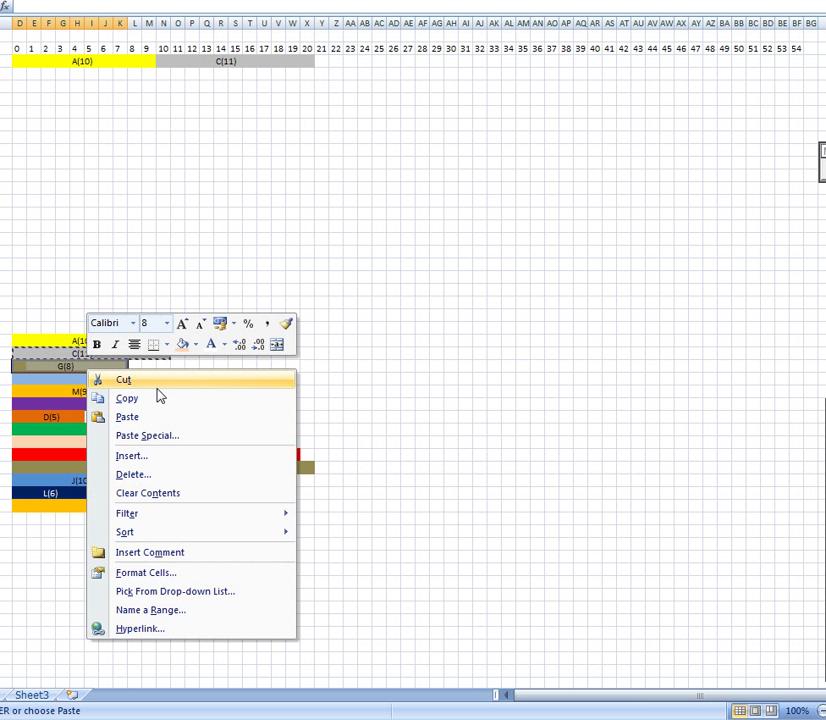
left_click(127, 416)
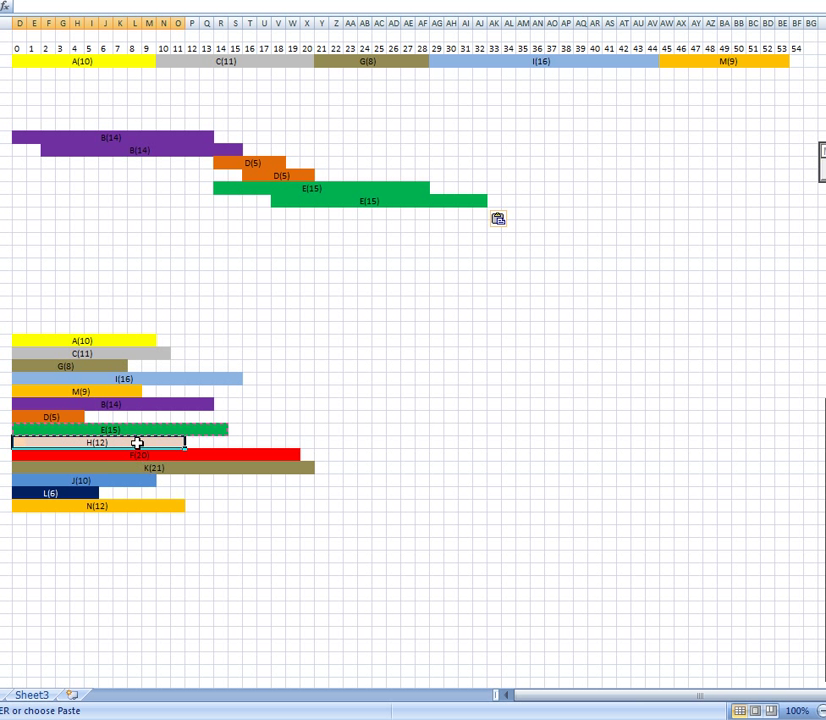
Step: Copy the H(12) bar and paste it into row Y at day 21
right_click(138, 442)
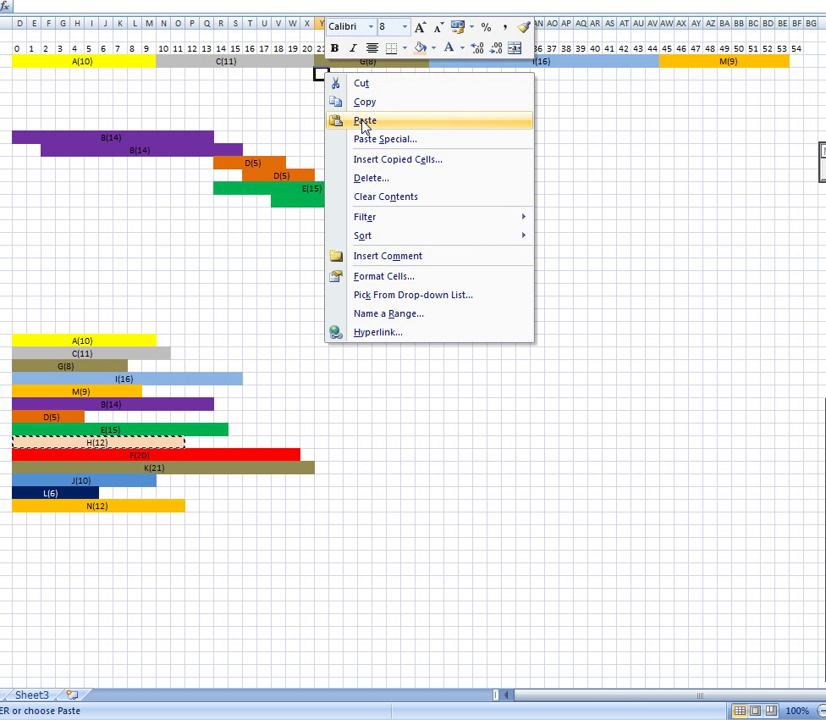
left_click(364, 120)
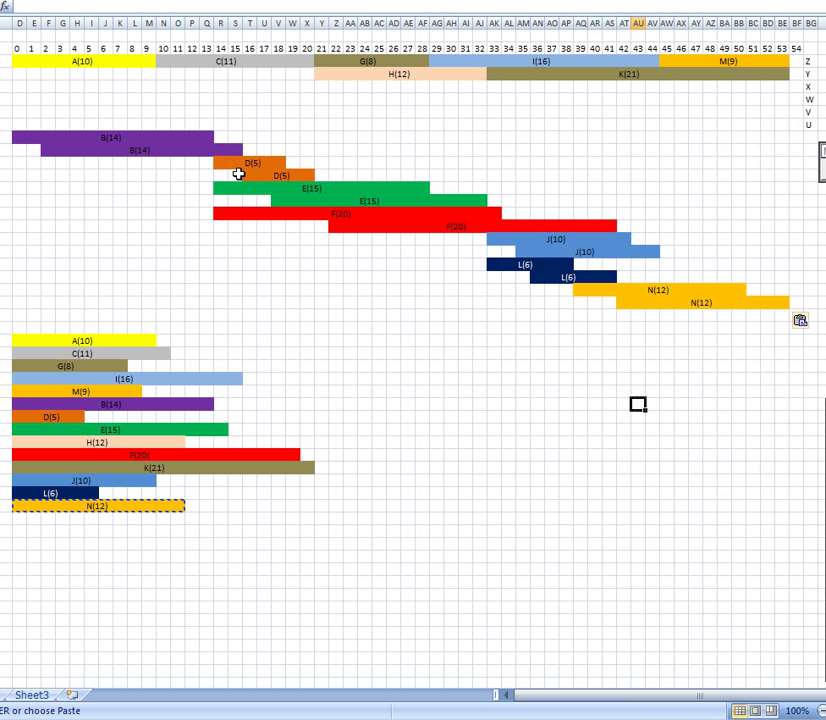
mouse_move(265, 236)
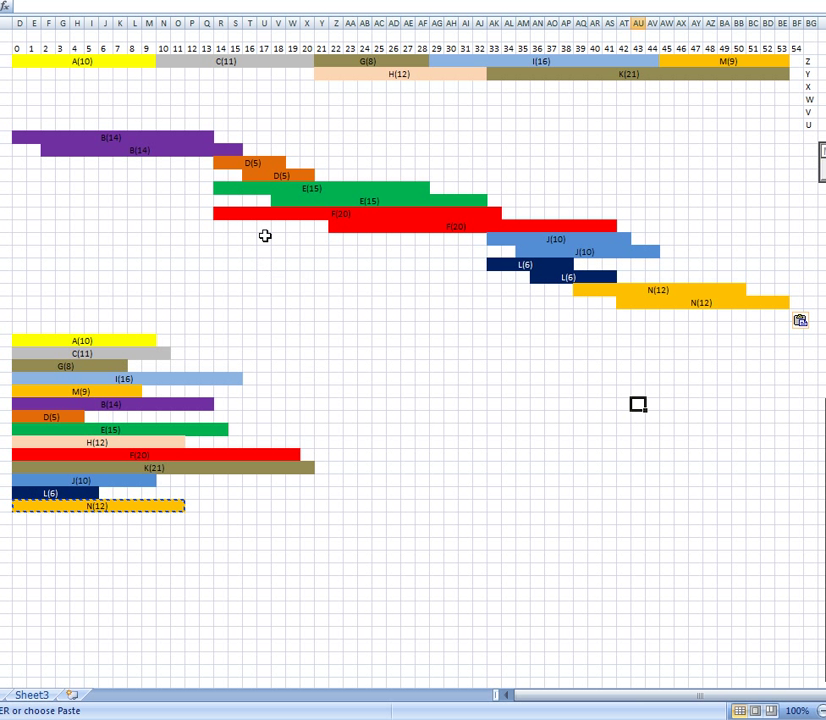
mouse_move(217, 165)
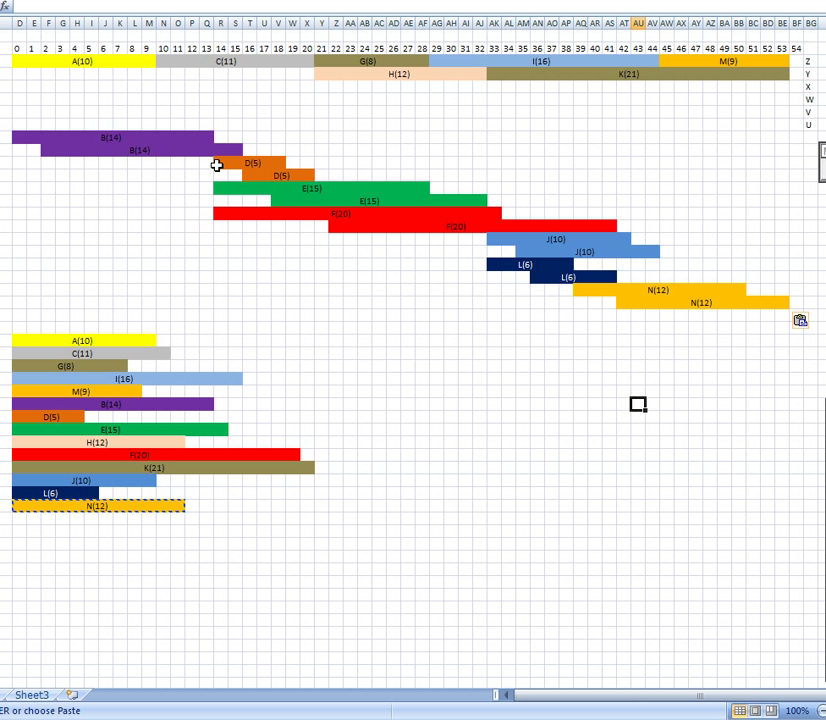
mouse_move(241, 182)
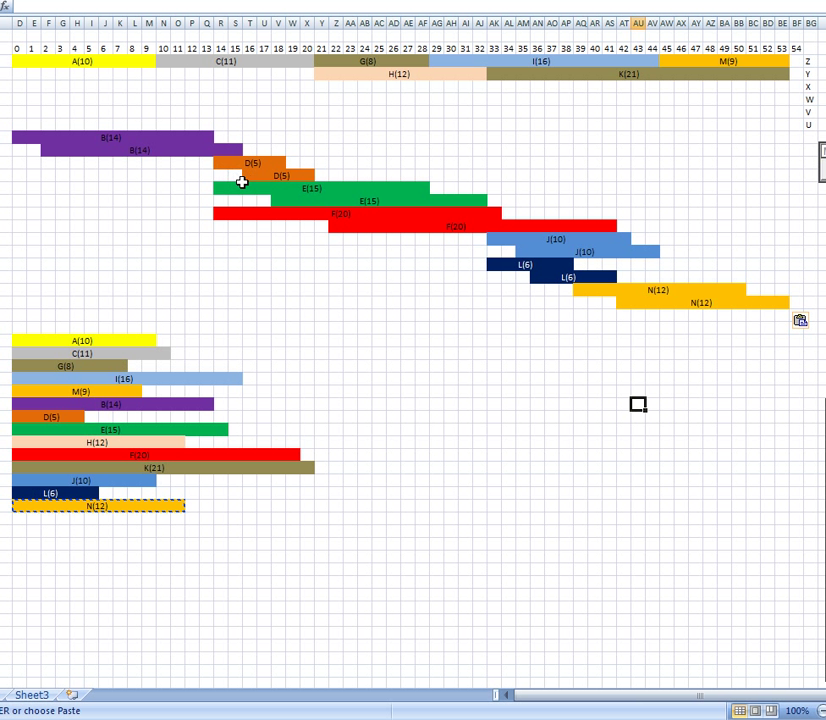
mouse_move(224, 159)
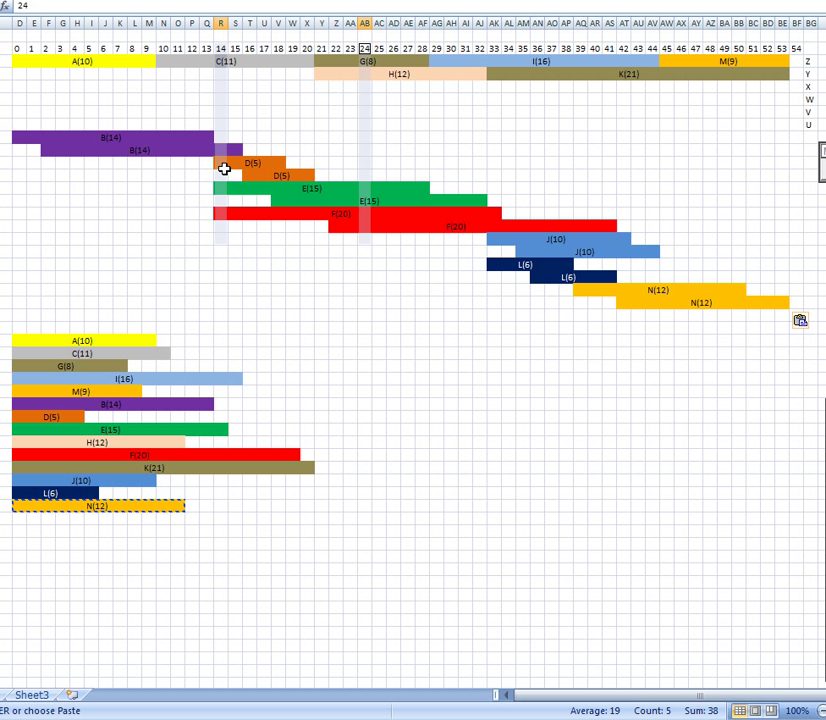
mouse_move(364, 63)
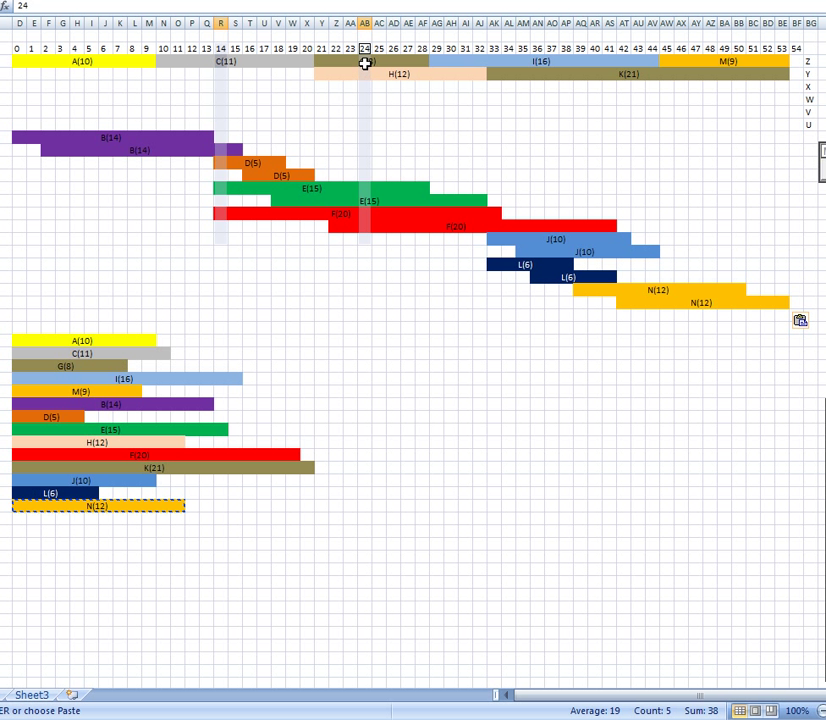
mouse_move(369, 233)
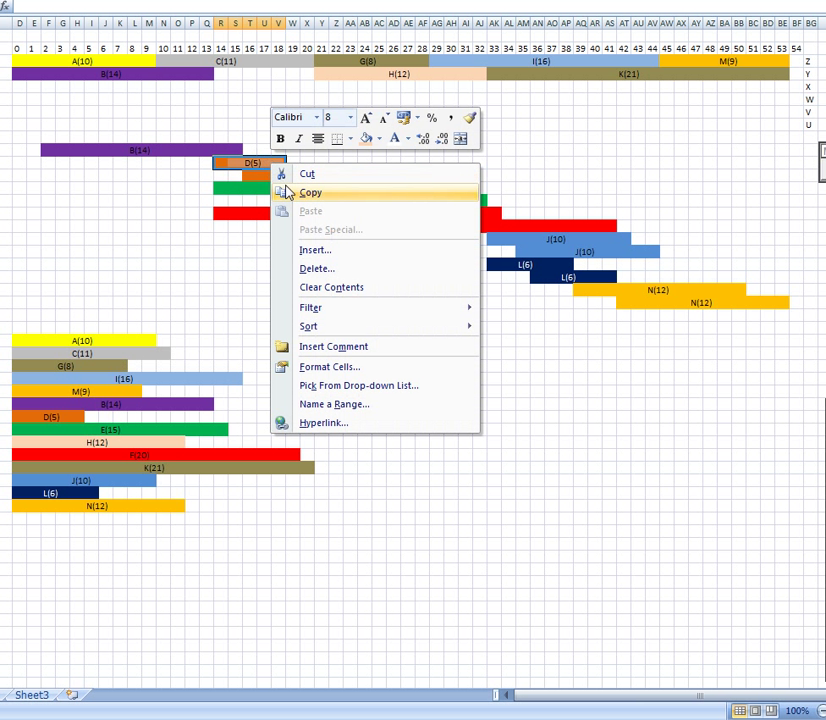
Step: Move the first D(5) bar into row Y at day 14, right after B(14)
left_click(311, 210)
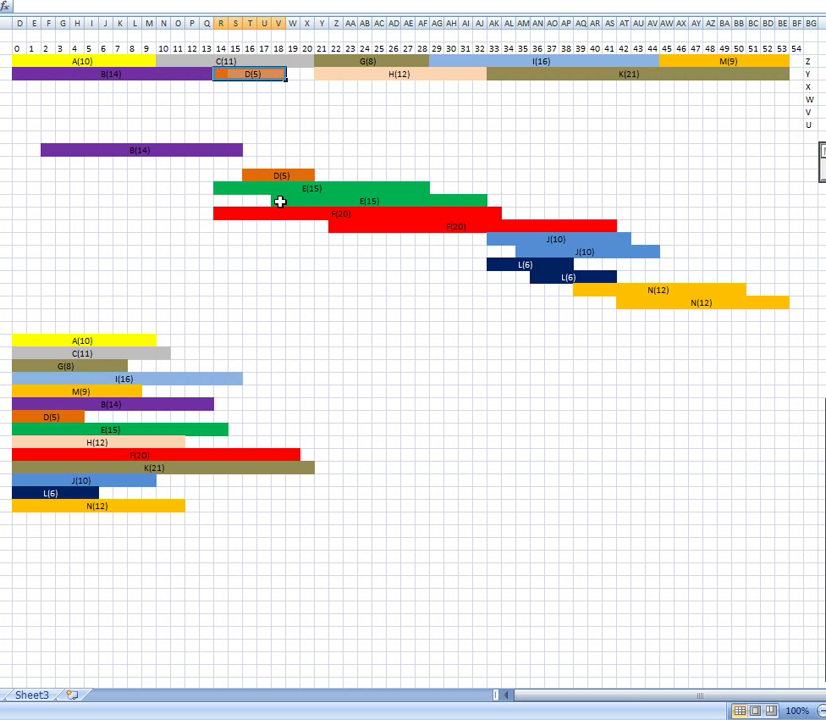